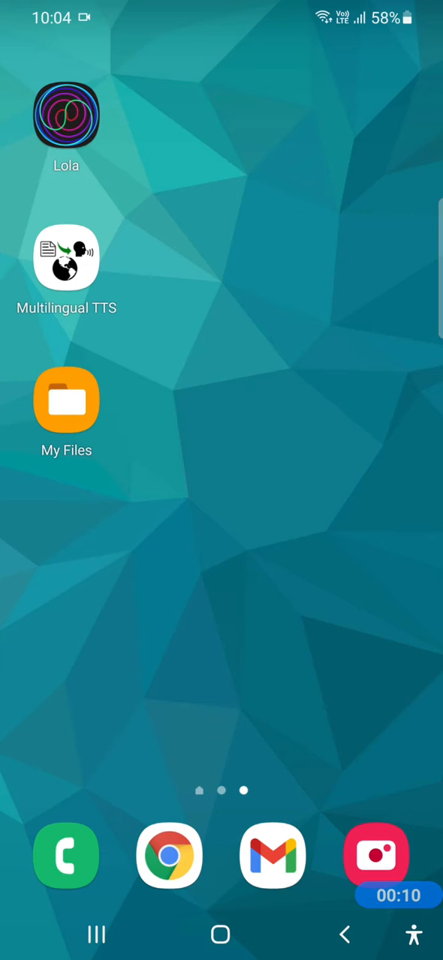
Open the Hebrew children's book in Evie showing its first page
click(67, 399)
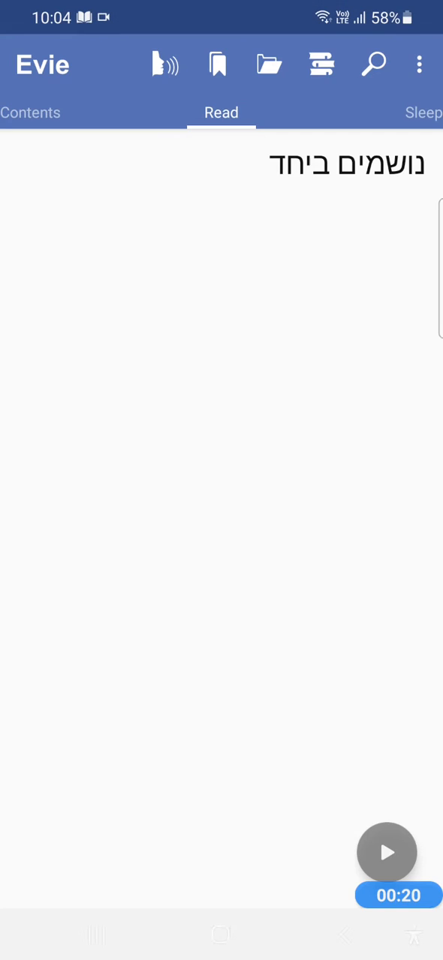
Start Hebrew TTS narration of the opening page, then pause it
click(387, 853)
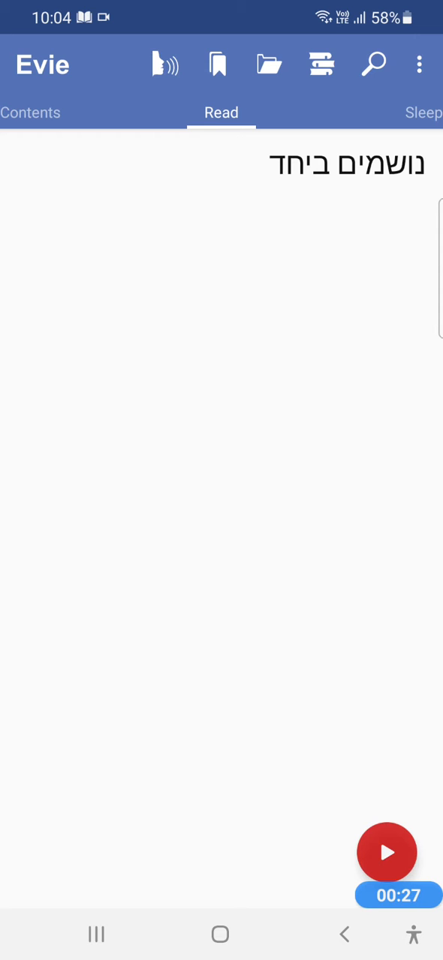
click(387, 852)
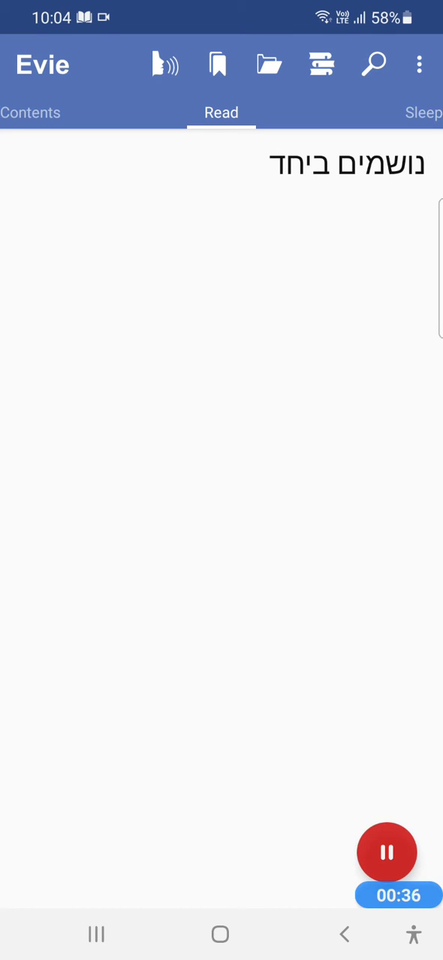
click(387, 852)
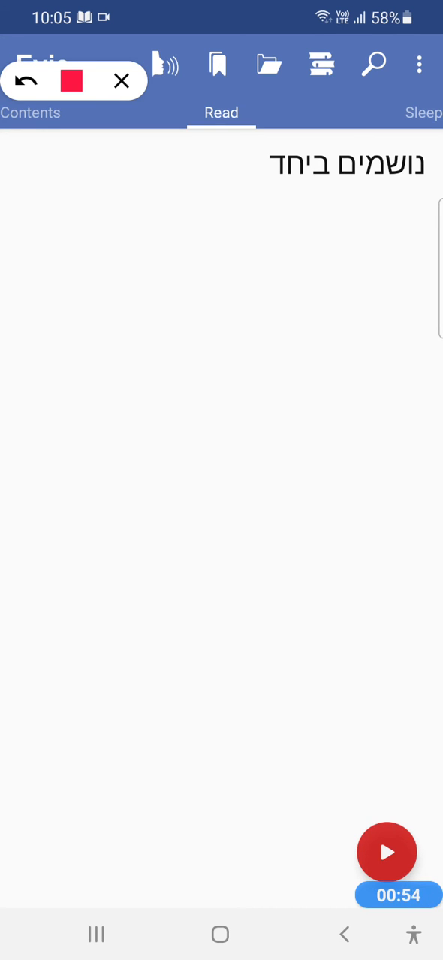
click(165, 68)
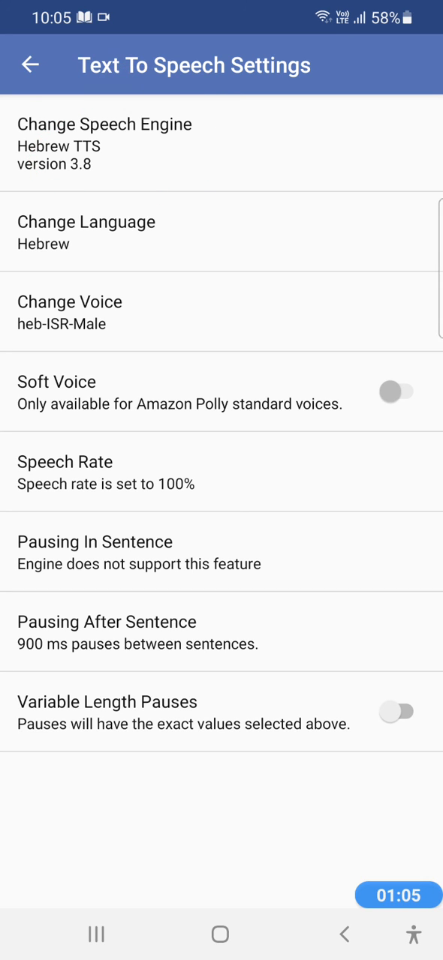
click(105, 144)
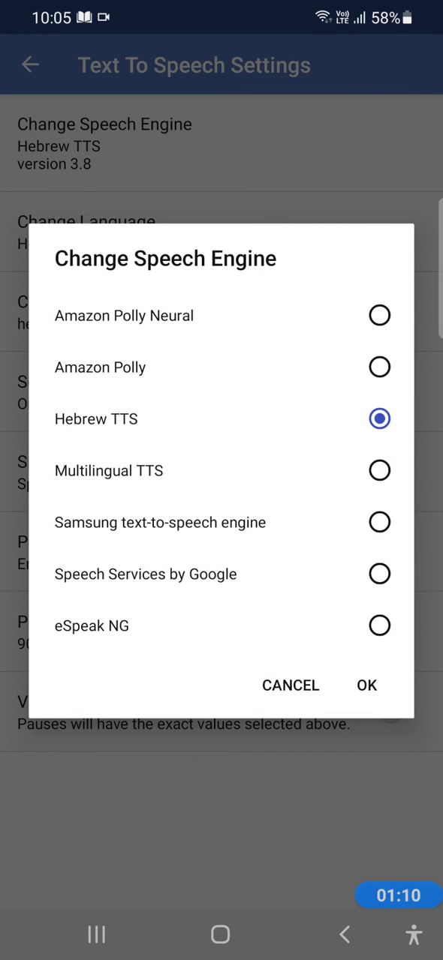
click(367, 684)
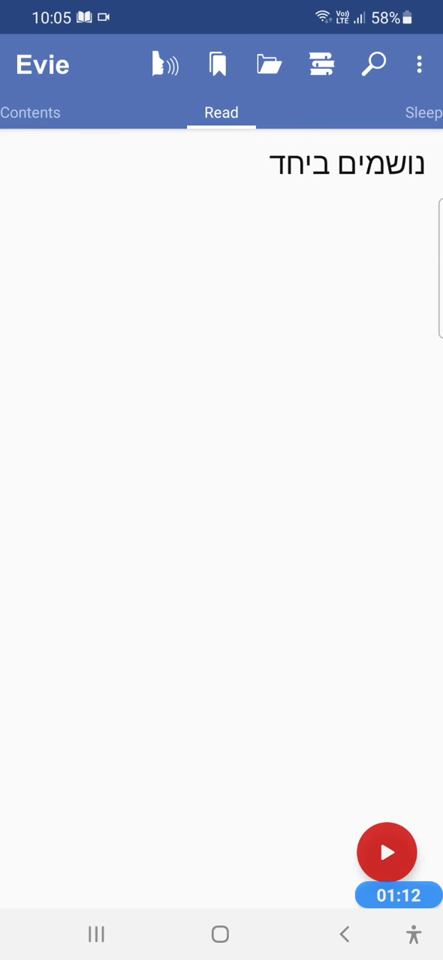